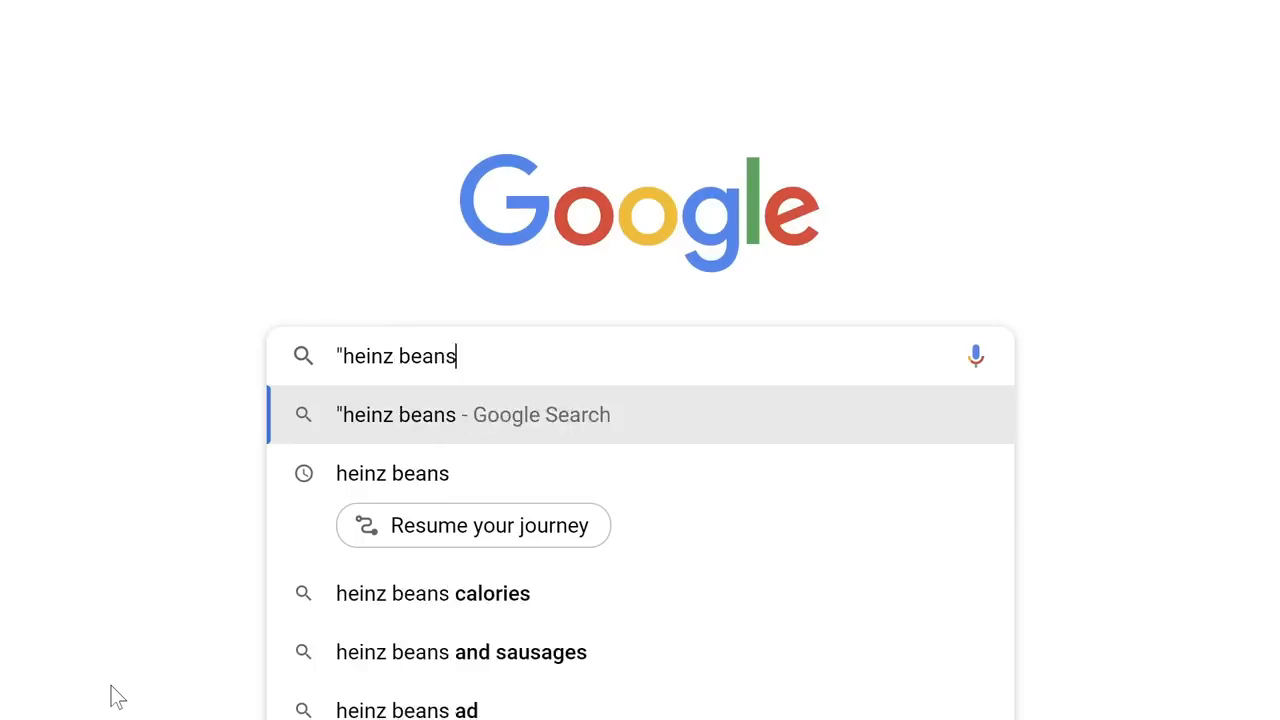
- Search Google for the quoted phrase "heinz beans war crimes"
{"action": "type", "text": "war crimes\""}
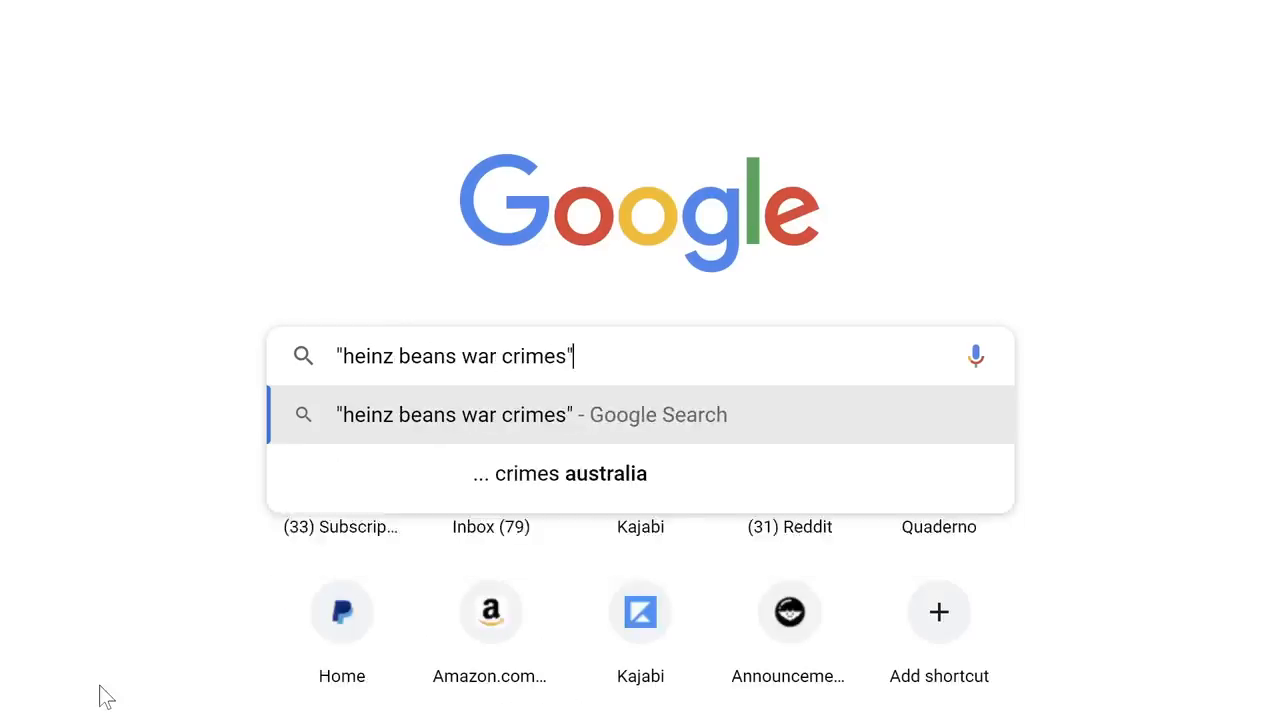
{"action": "key", "text": "Return"}
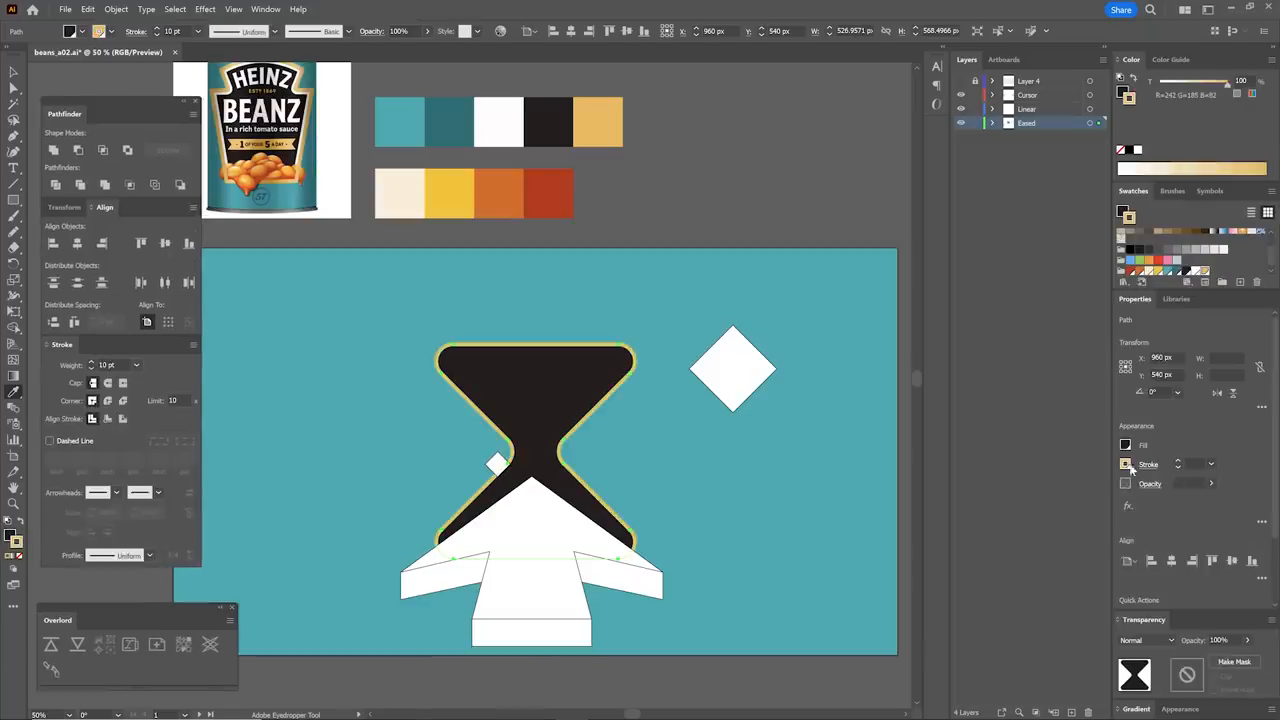
- Nudge one gradient bean within the orange bean field on the red background
{"action": "left_click", "coordinate": [124, 418]}
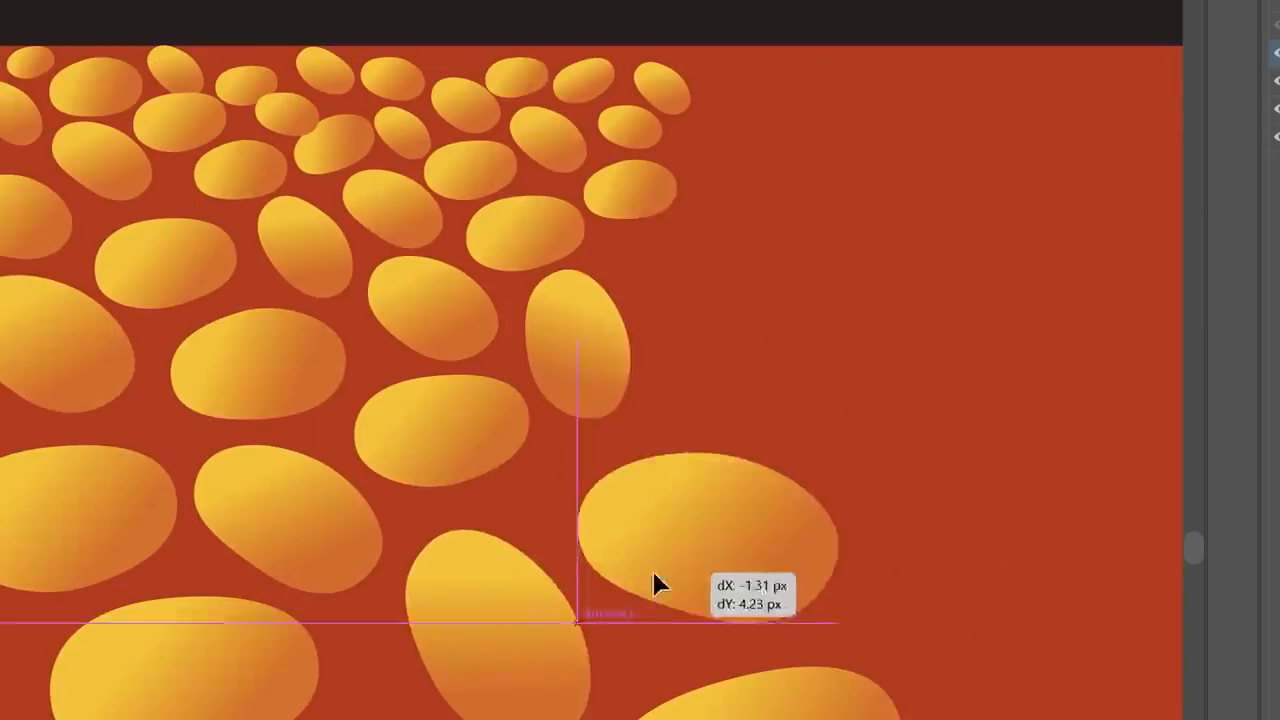
- Drag a bean into a gap near the bottom edge and rotate another to a new angle
{"action": "left_click_drag", "start_coordinate": [660, 584], "coordinate": [558, 518]}
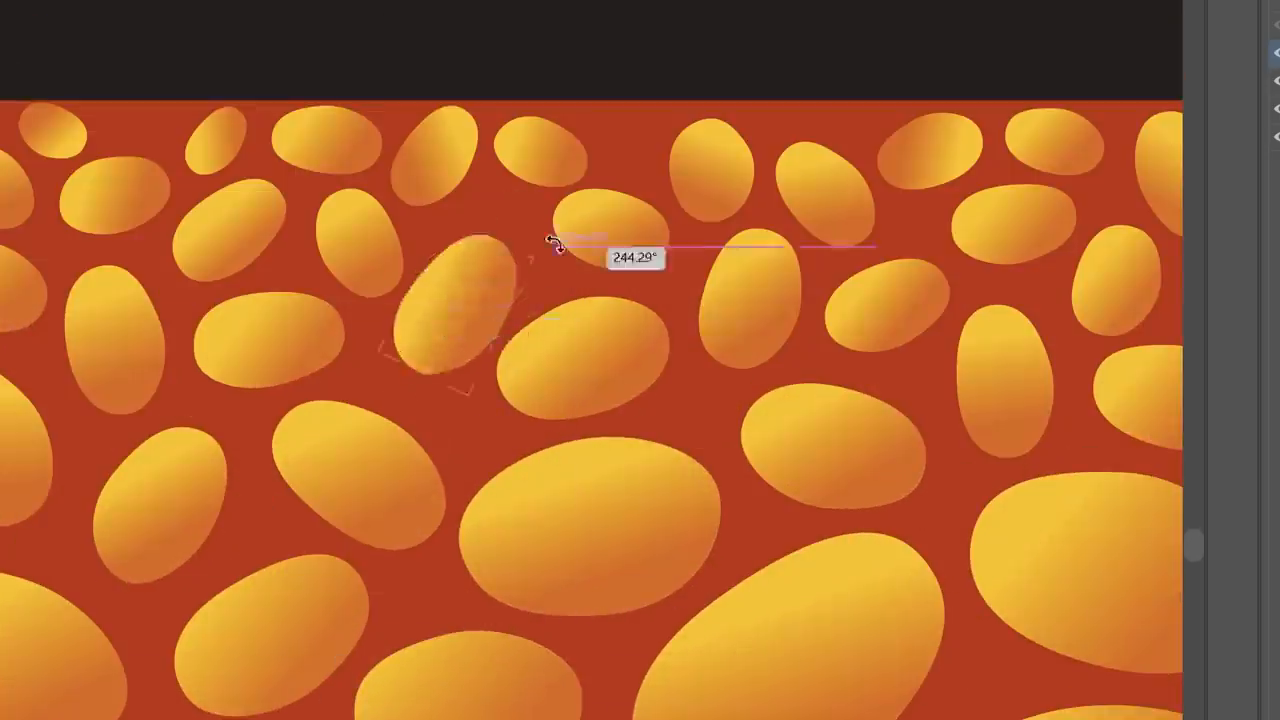
{"action": "left_click_drag", "start_coordinate": [556, 244], "coordinate": [540, 144]}
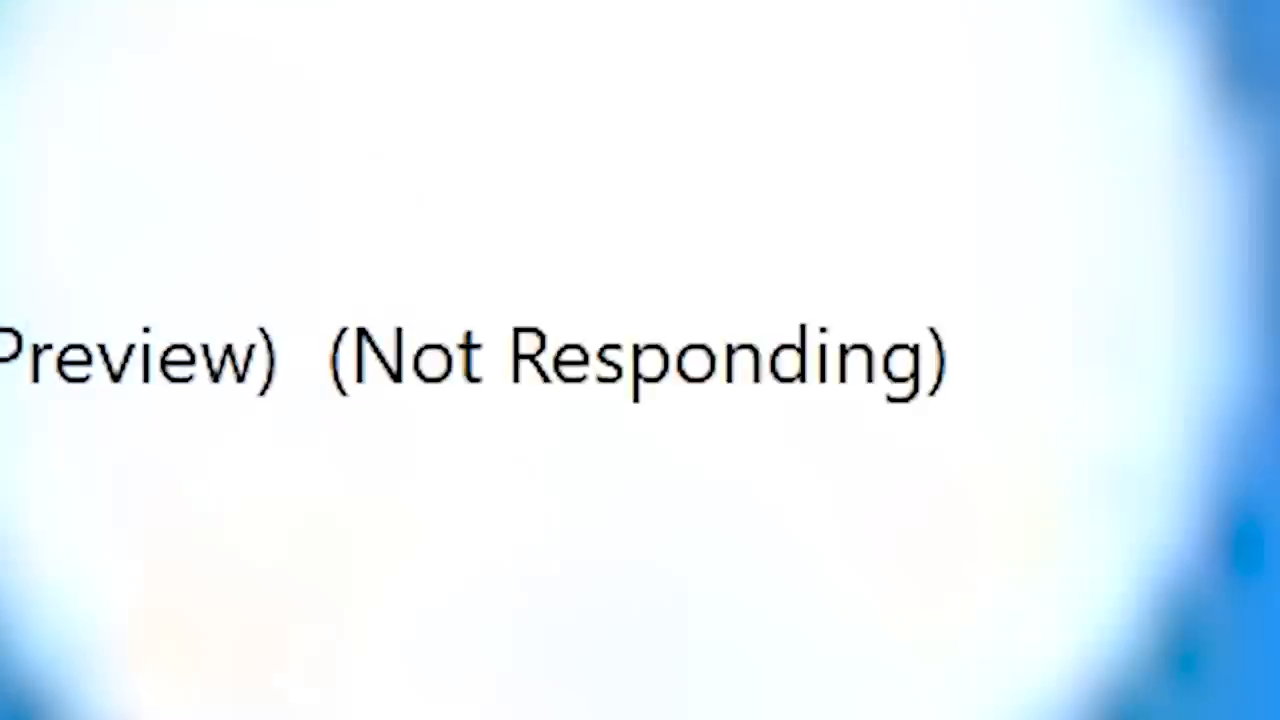
- Show the context menu of editing commands for the single isolated gradient bean
{"action": "right_click", "coordinate": [624, 350]}
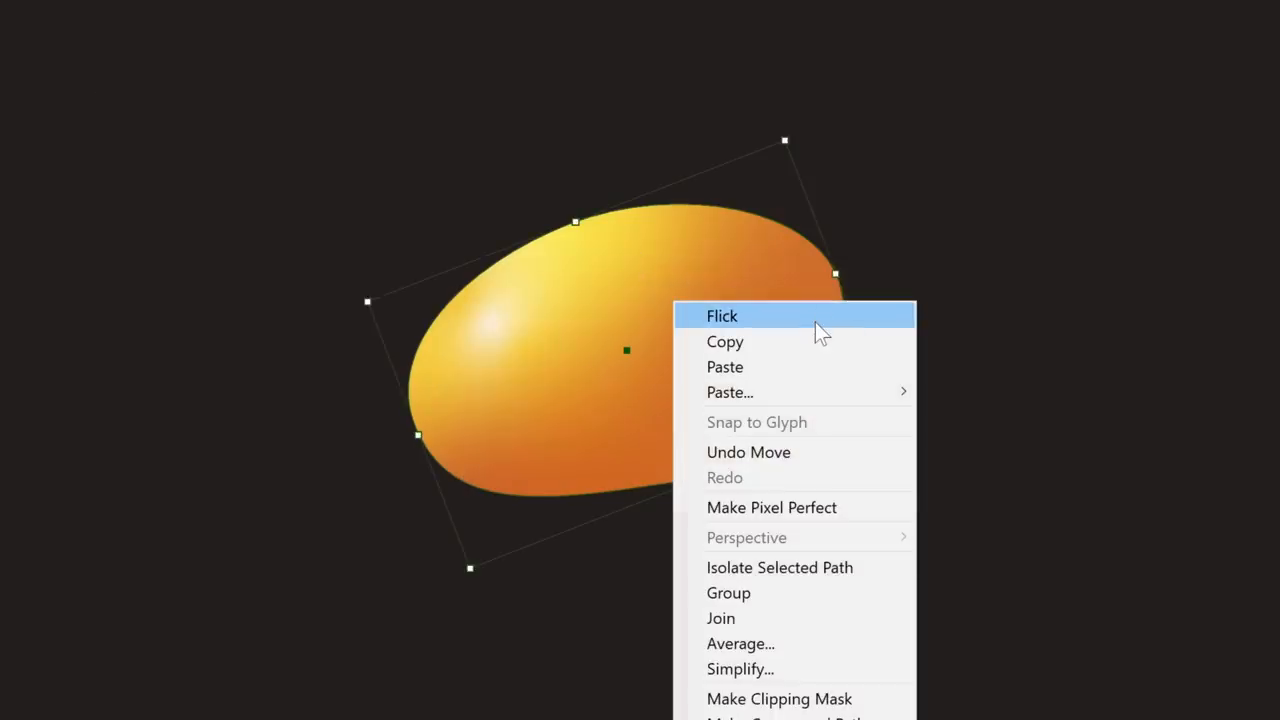
{"action": "left_click", "coordinate": [722, 316]}
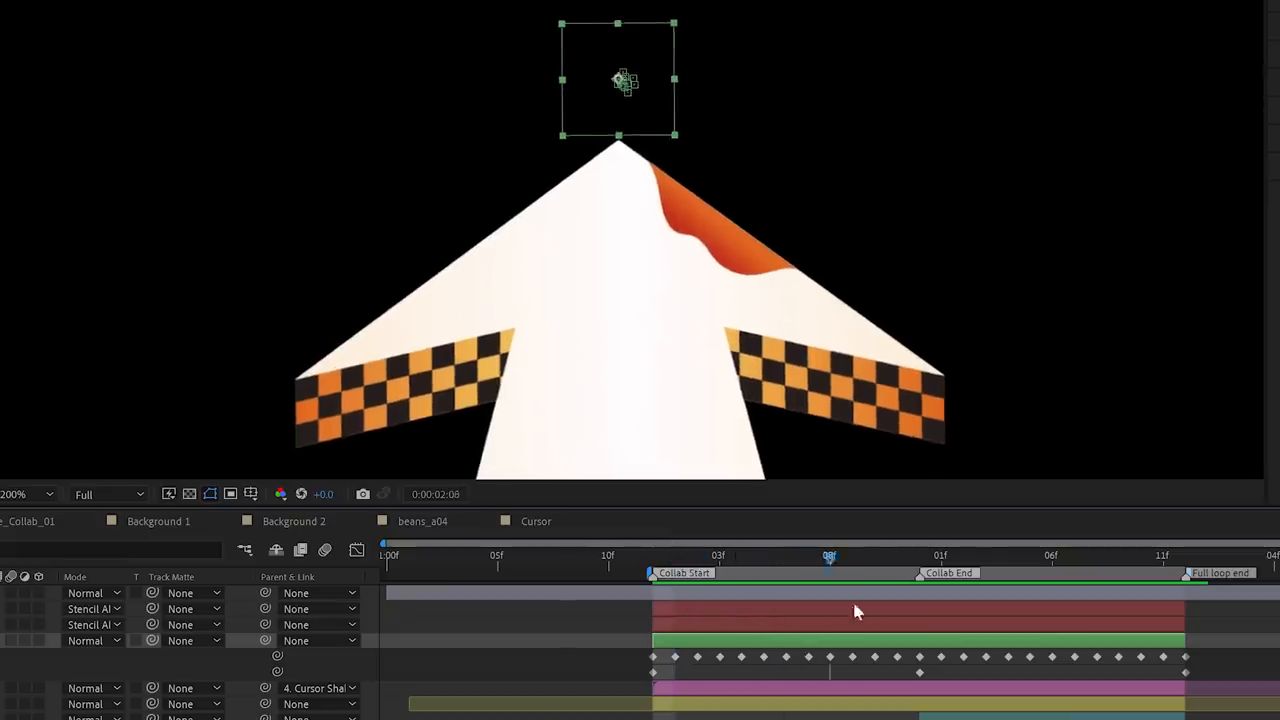
{"action": "left_click", "coordinate": [984, 556]}
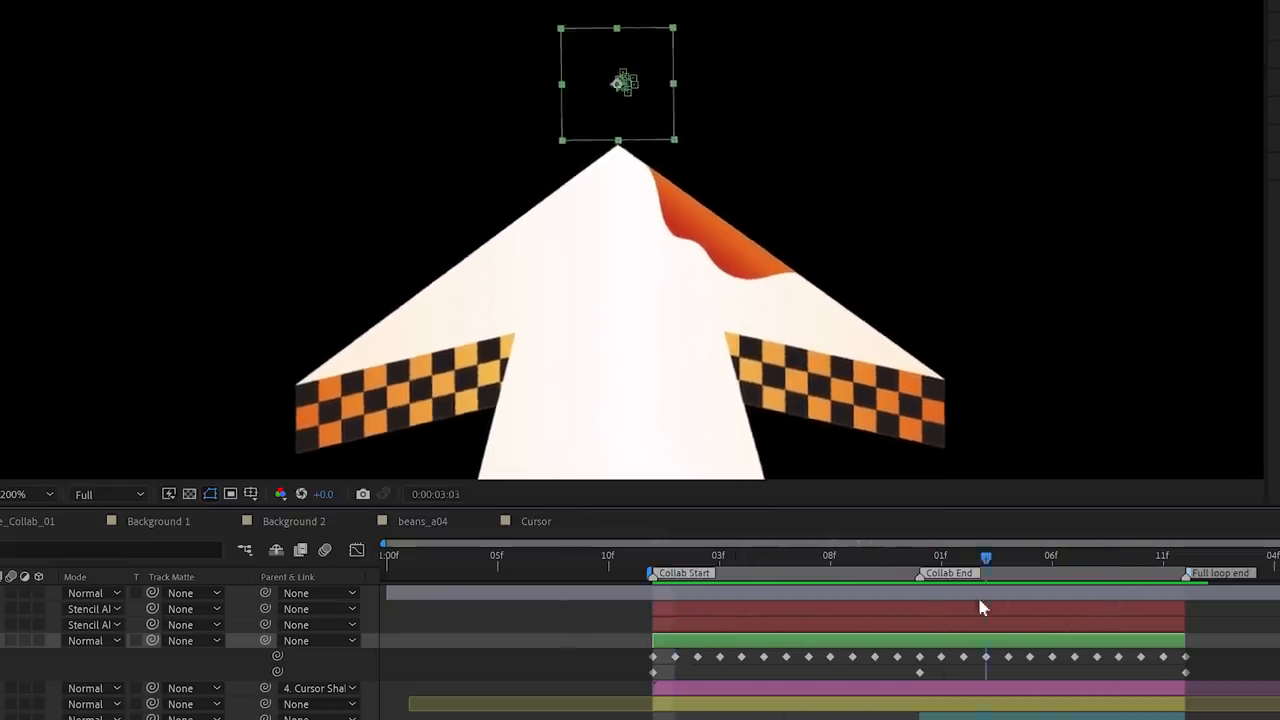